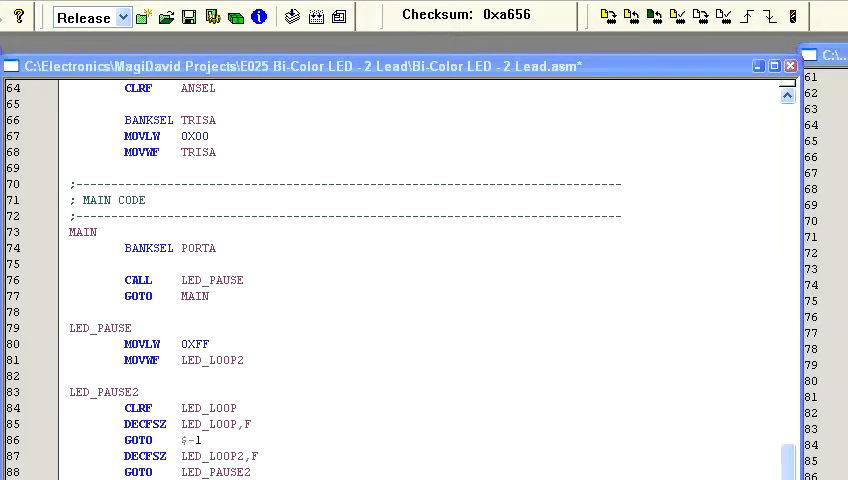
Add #DEFINE LED1_AN PORTA,0 and #DEFINE LED1_CA PORTA,1 above the LED_VAR UDATA_SHR block
scroll(up, 3)
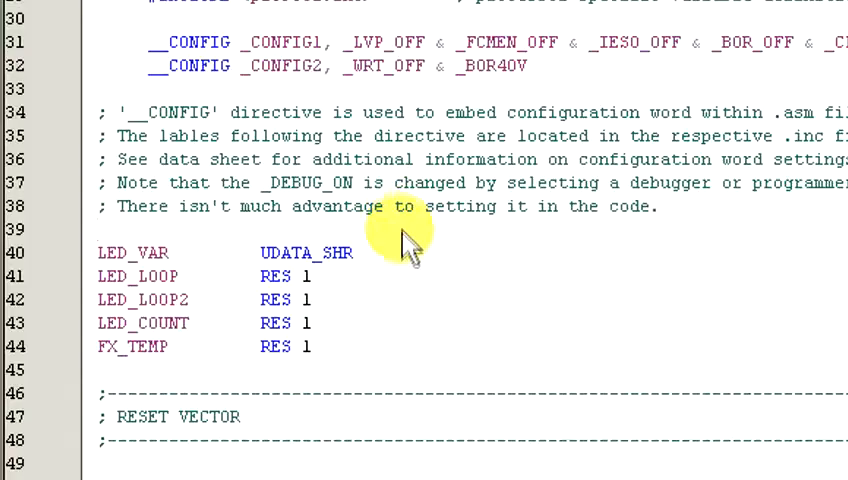
text(#D)
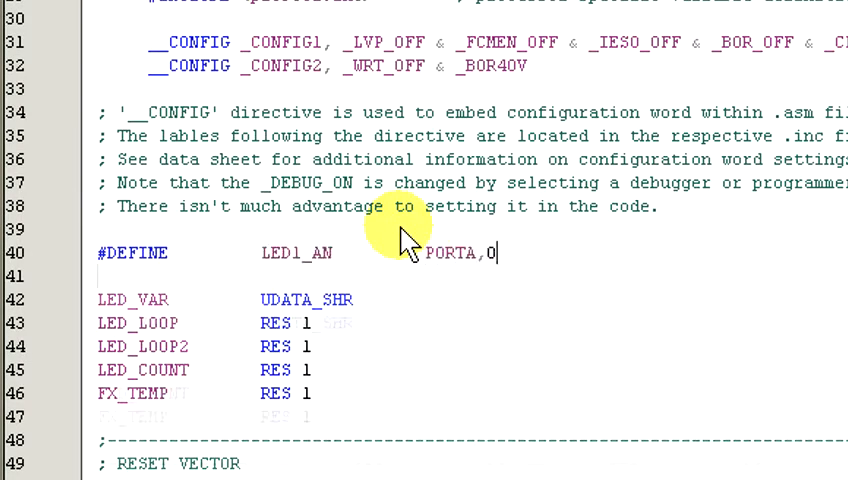
text(#DEFINE		LED1_CA		PORTA,1)
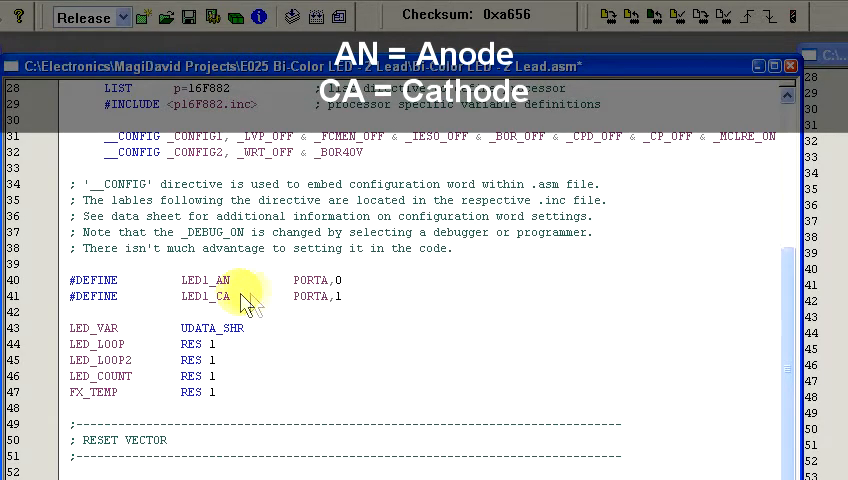
mouse_move(416, 316)
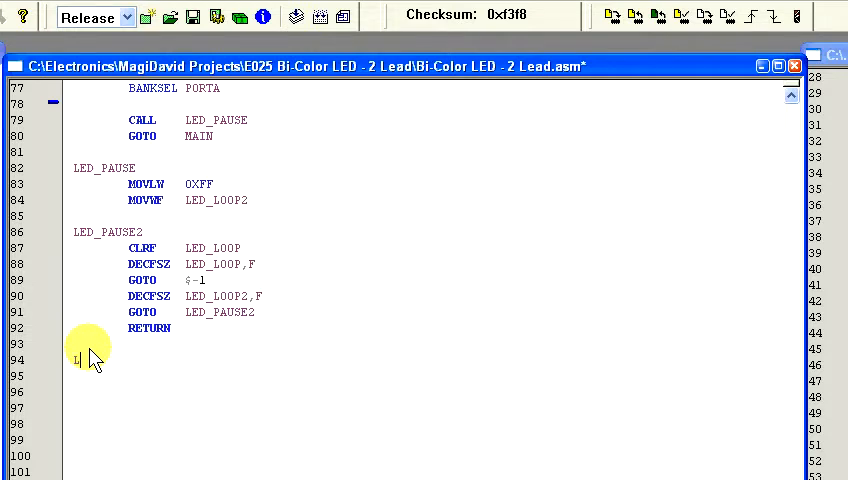
Write the LED1_RED routine below LED_PAUSE2: BSF LED1_AN, BCF LED1_CA, RETURN
text(LED_RED)
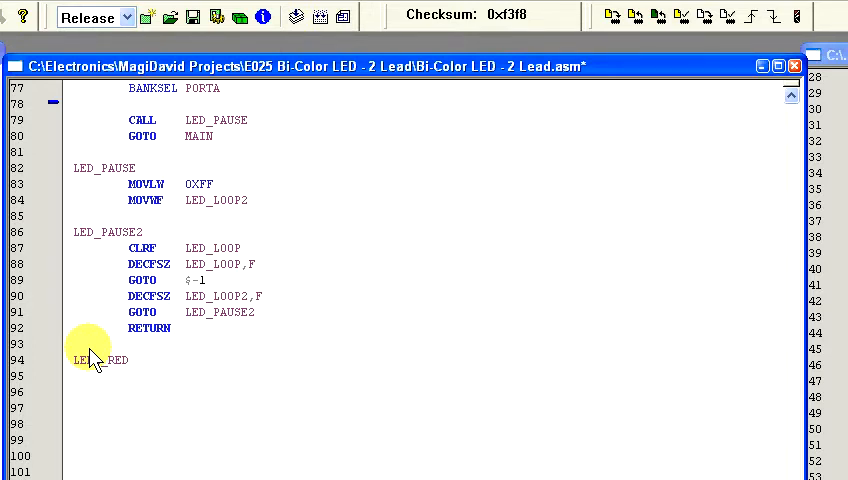
text(BSF)
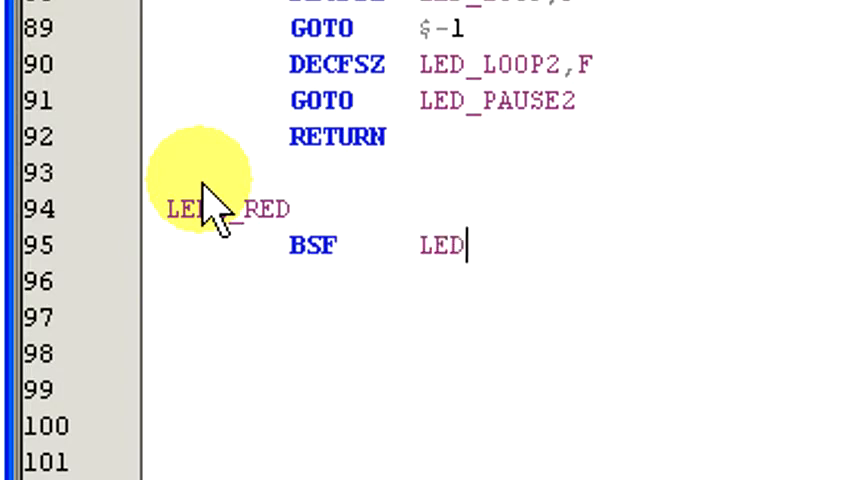
text(1_AN)
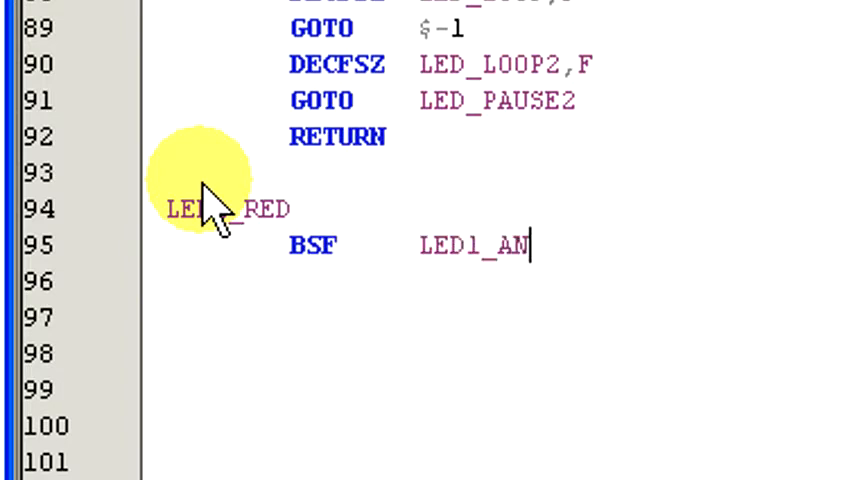
text(BCF	LED)
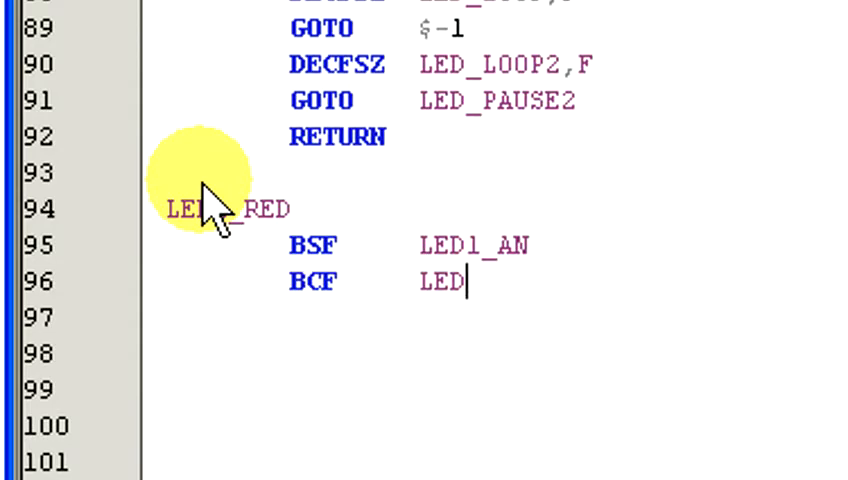
text(1_CA)
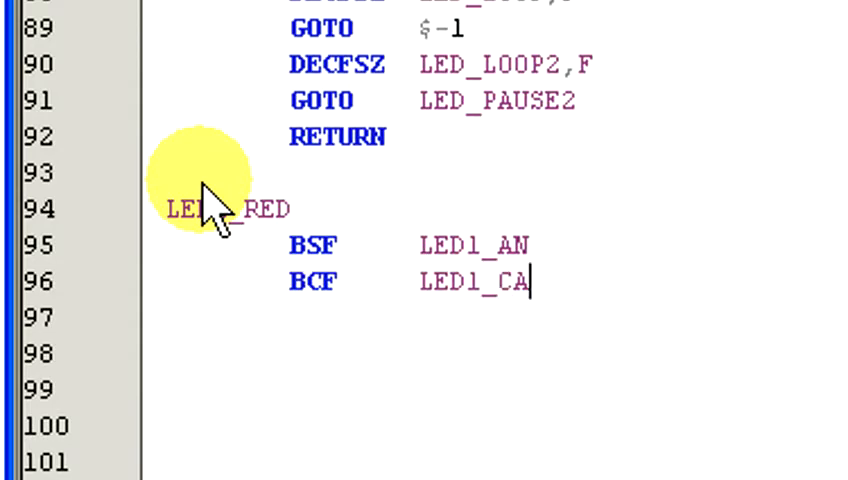
text(RETURN)
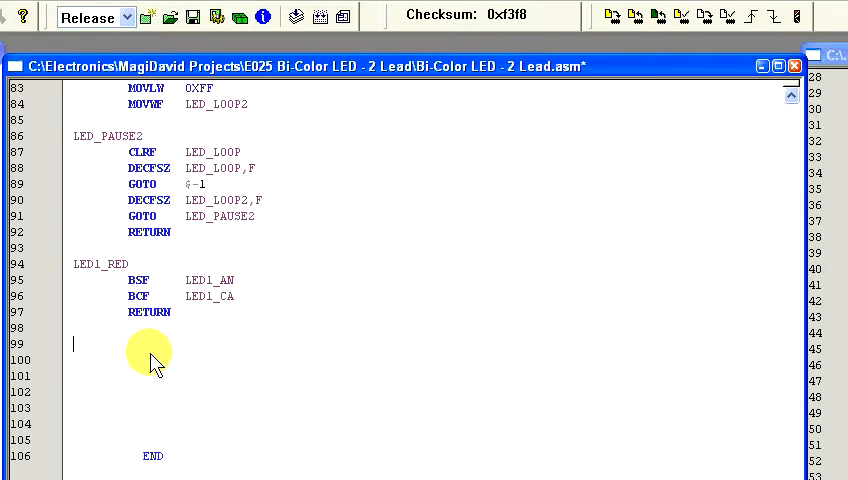
Write the LED1_GREEN routine under LED1_RED: BCF LED1_AN, BSF LED1_CA, RETURN
text(LED1_)
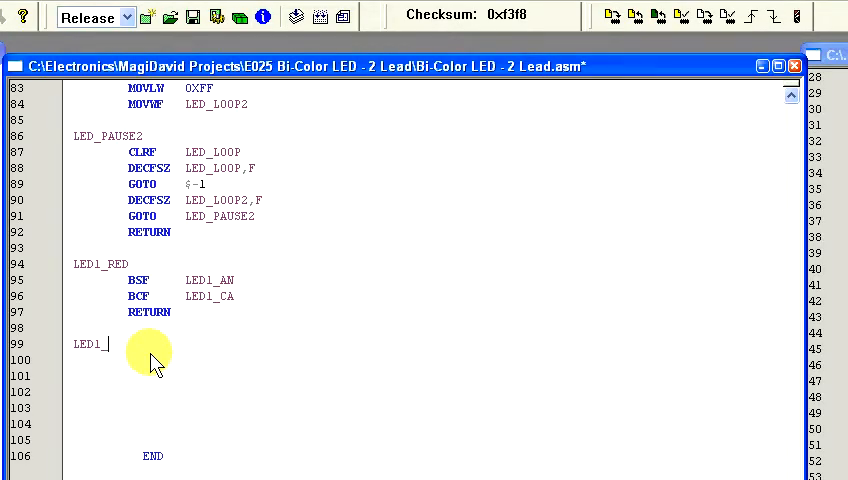
text(GREEN)
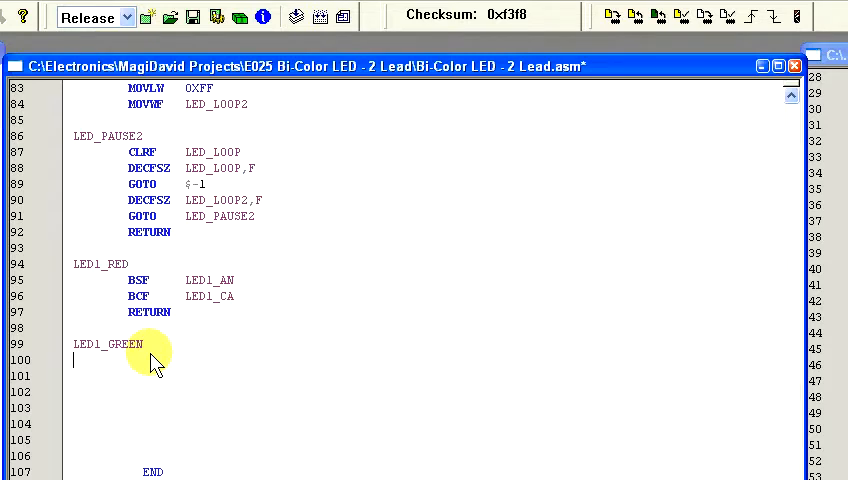
text(B)
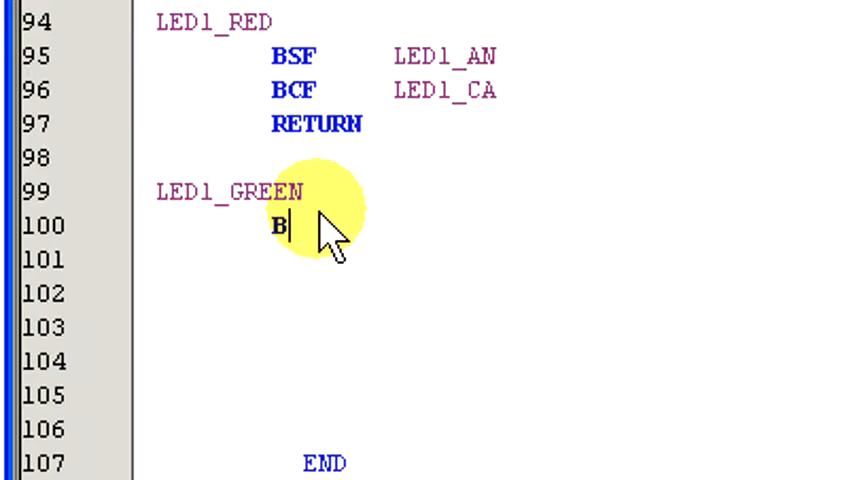
text(CF	LED1_AN)
click(488, 292)
text(RETURN)
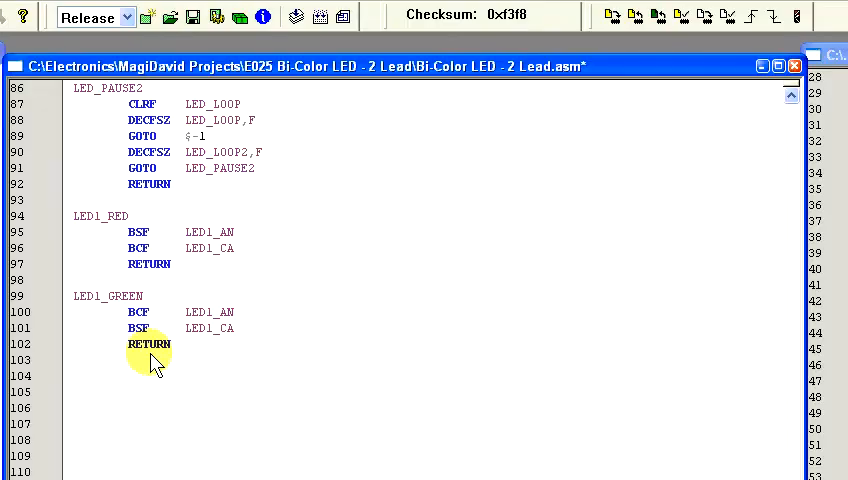
Write the LED1_OFF routine under LED1_GREEN: BCF LED1_AN, BCF LED1_CA, RETURN
text(L)
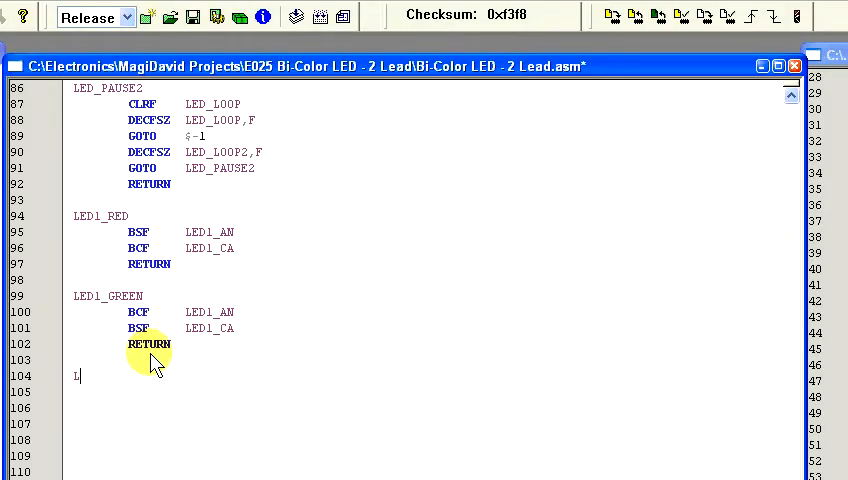
text(ED1_OFF)
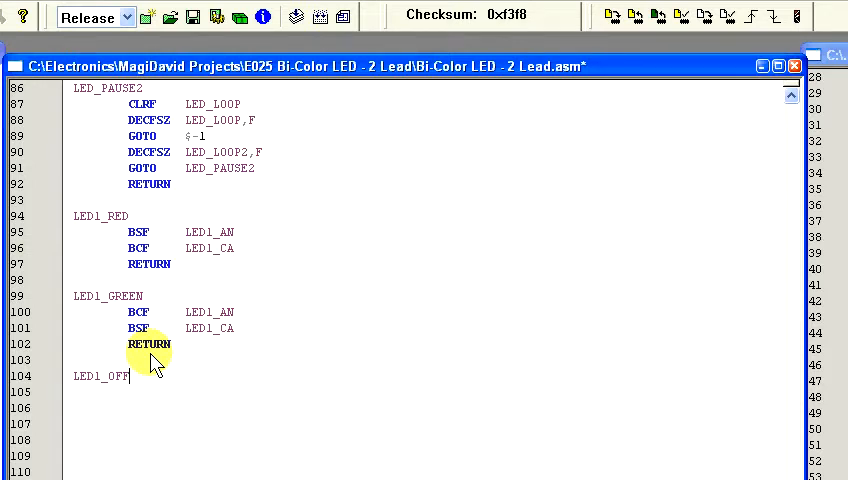
key(enter)
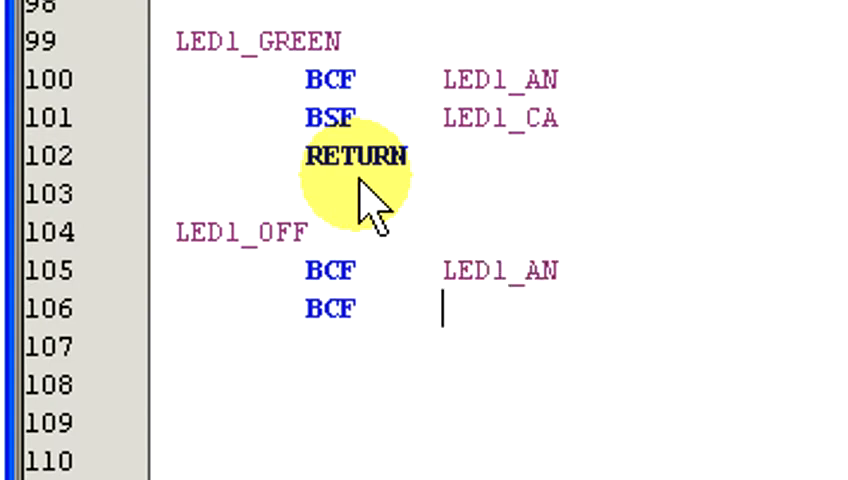
text(LED1_CA)
click(504, 346)
text(RETURN)
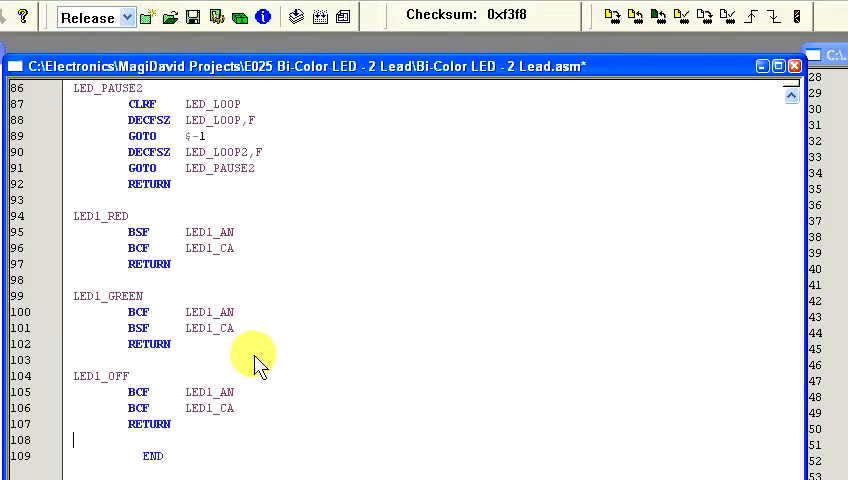
mouse_move(278, 350)
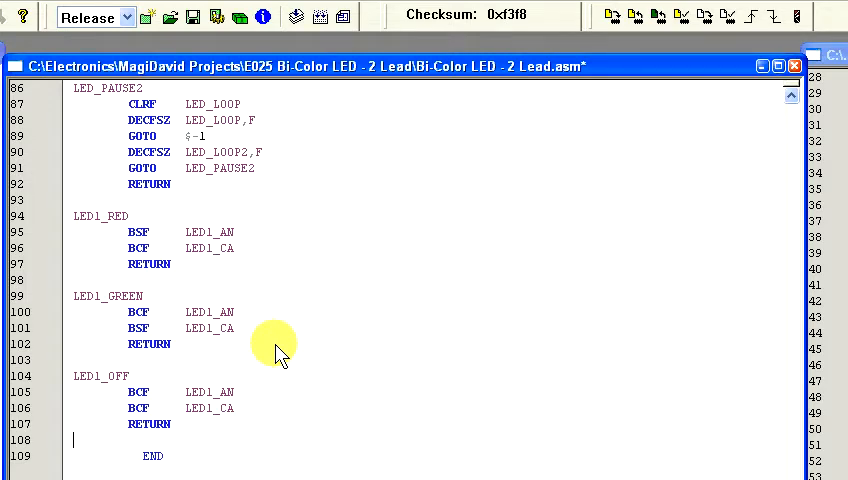
mouse_move(298, 340)
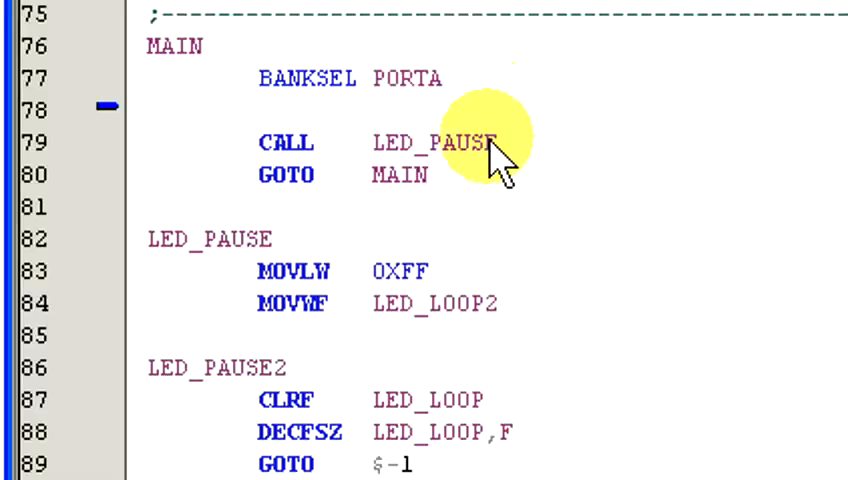
In MAIN, call LED1_RED, LED_PAUSE, LED1_GREEN, LED_PAUSE and LED1_OFF before GOTO MAIN
text(CALL    LED)
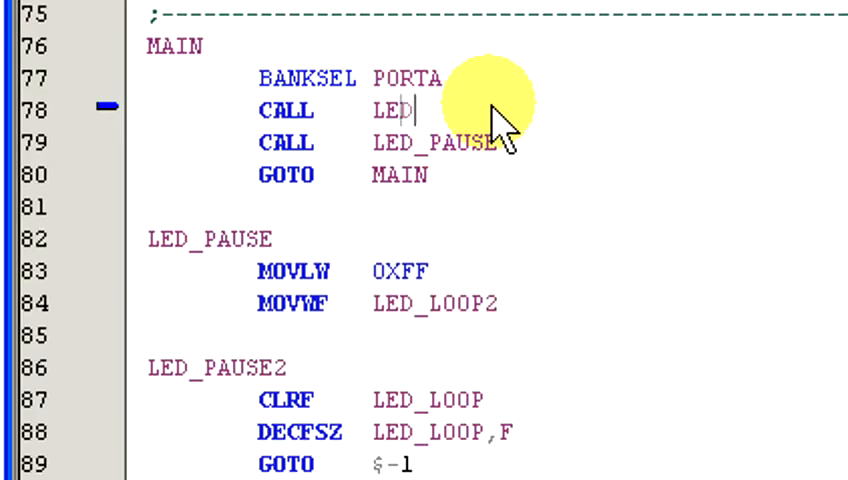
text(1)
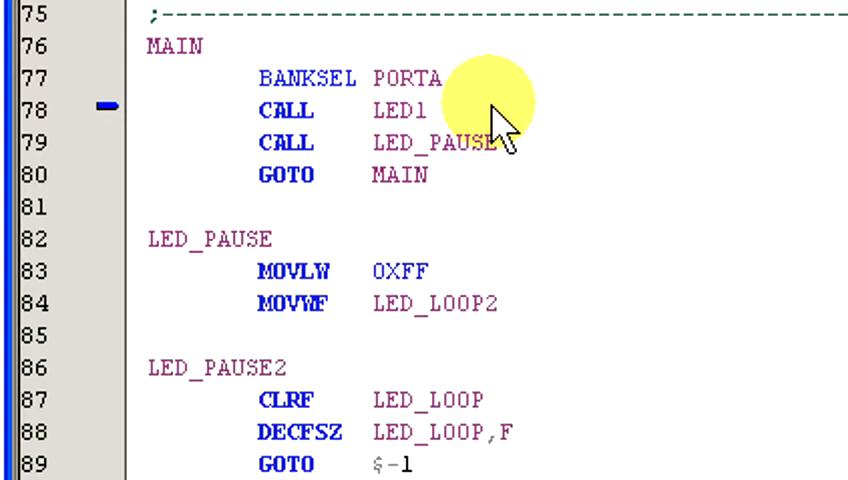
text(_RED)
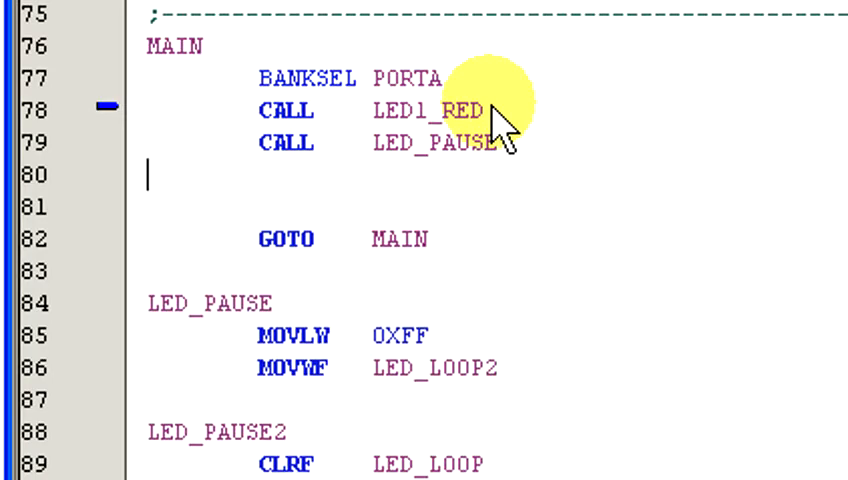
text(CALL	LED1_GREEN)
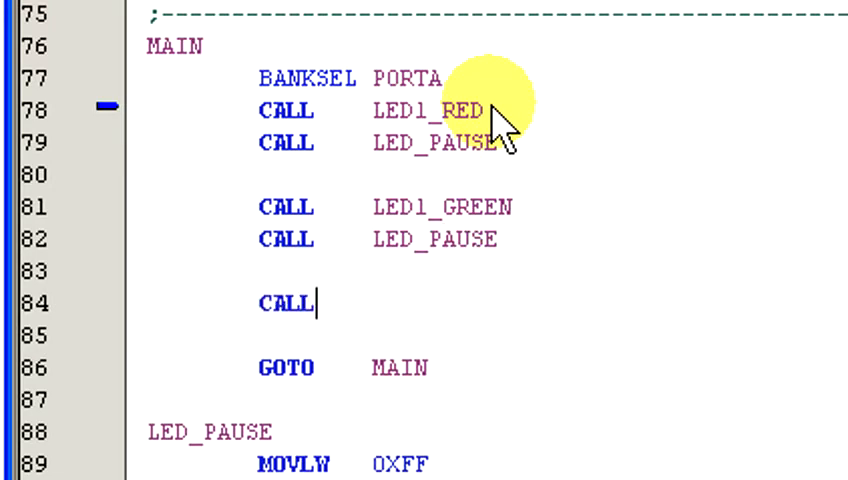
text(LED1_O)
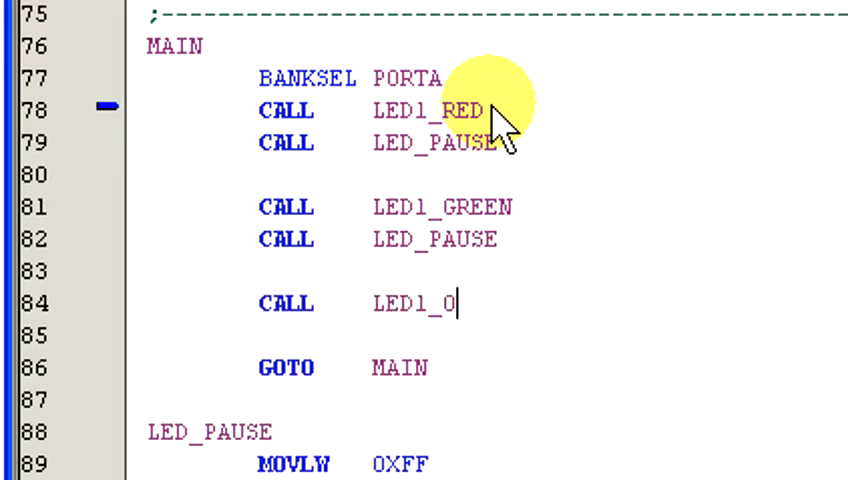
text(FF)
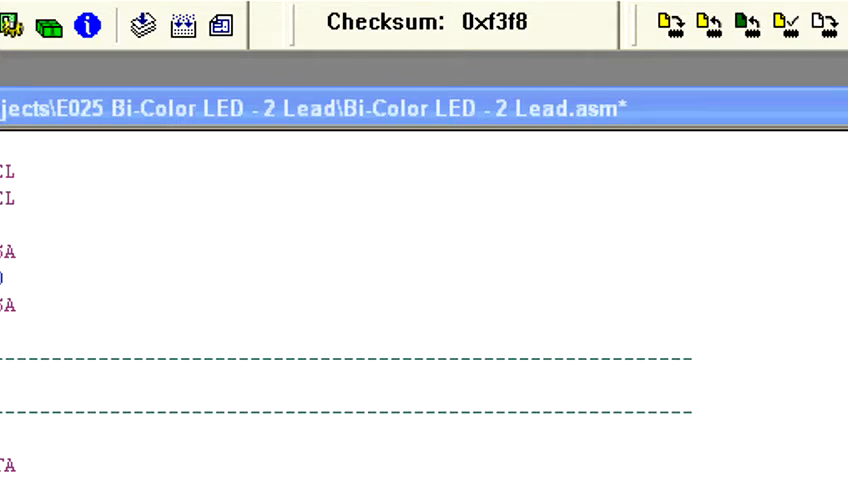
Save the assembly file and run Build All, giving checksum 0xb442
click(144, 24)
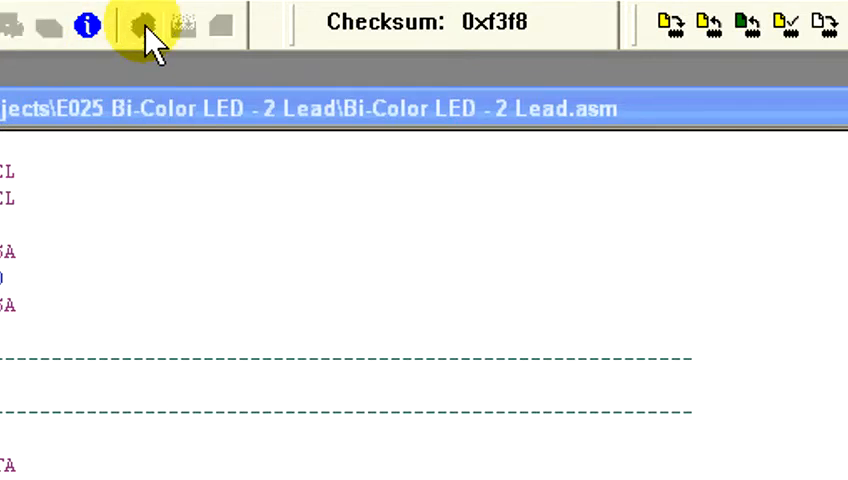
click(142, 24)
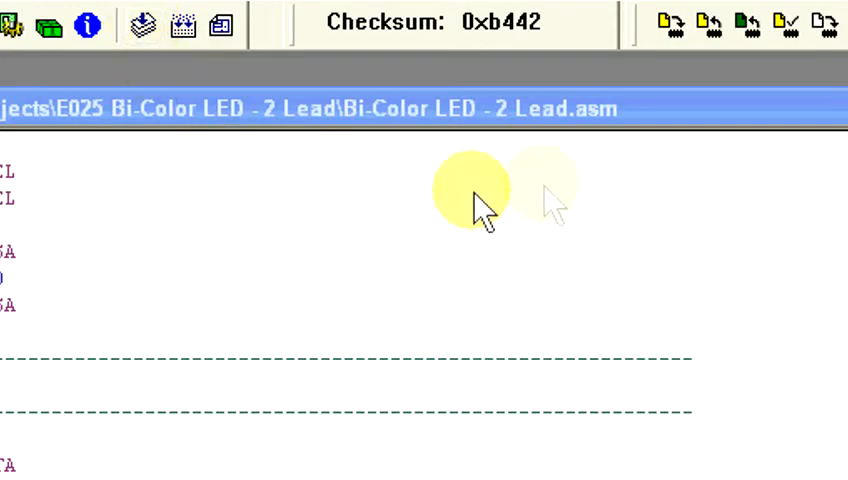